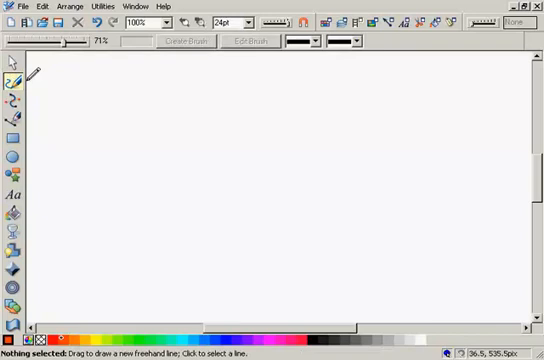
Step: Choose the orange spray brush from the brush list for the Freehand and Brush tool
{"action": "left_click", "coordinate": [312, 42]}
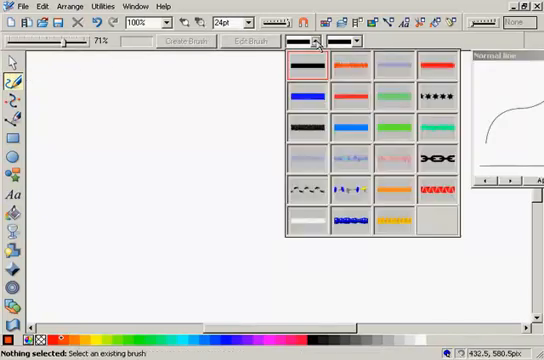
{"action": "left_click", "coordinate": [352, 68]}
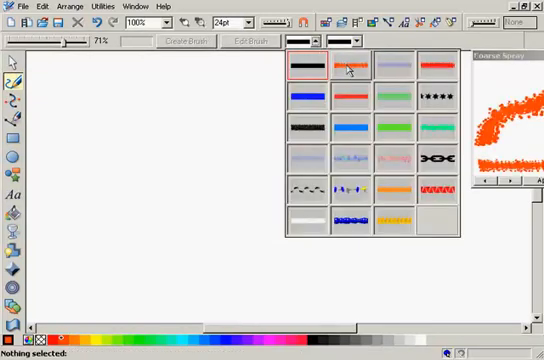
{"action": "left_click", "coordinate": [344, 68]}
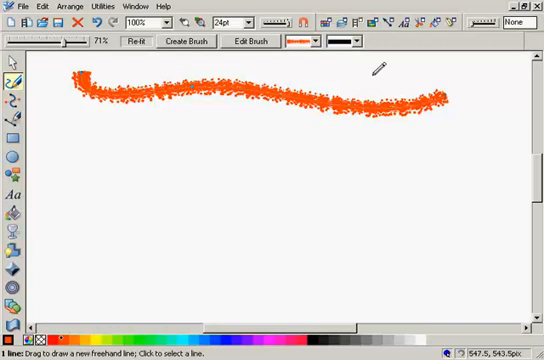
Step: In the Coarse Spray brush's Scaling settings, raise the Pressure range so pen pressure scales stroke size
{"action": "left_click", "coordinate": [236, 44]}
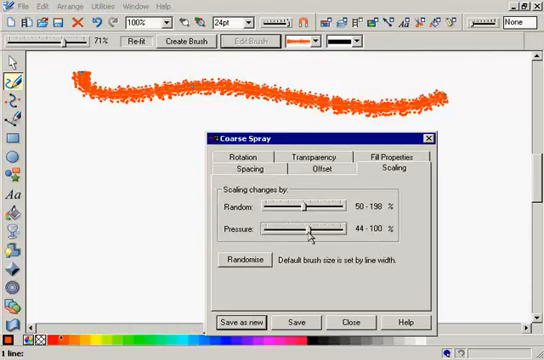
{"action": "left_click_drag", "start_coordinate": [302, 232], "coordinate": [308, 232]}
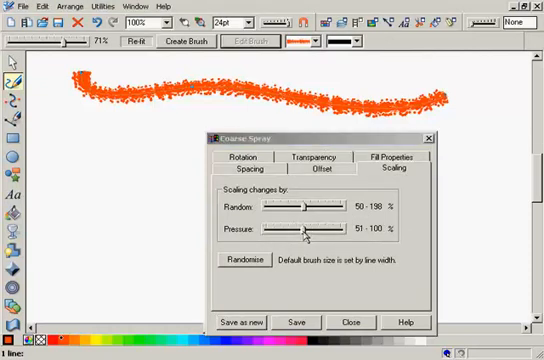
{"action": "left_click_drag", "start_coordinate": [310, 232], "coordinate": [302, 232]}
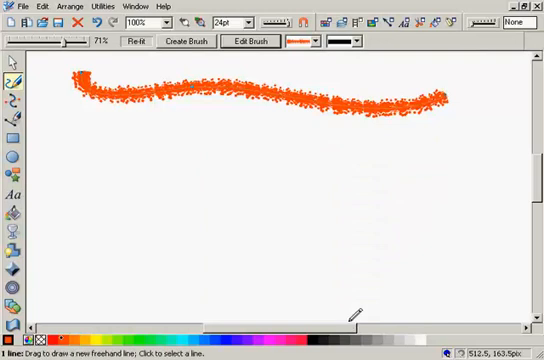
{"action": "mouse_move", "coordinate": [76, 128]}
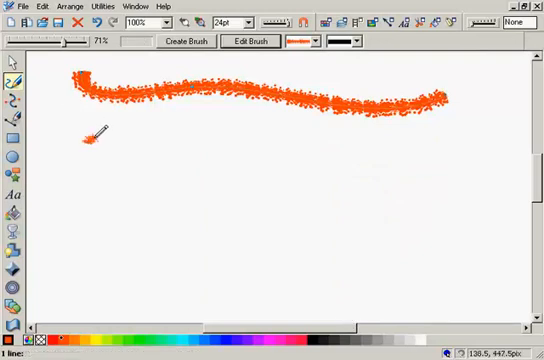
Step: Paint a second wavy orange spray stroke below the first, thickness varying with pressure
{"action": "left_click_drag", "start_coordinate": [90, 136], "coordinate": [212, 130]}
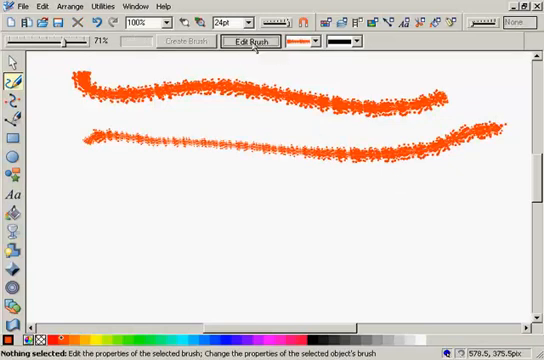
Step: In the brush's Transparency settings, set the Pressure range so pen pressure varies stroke transparency
{"action": "left_click", "coordinate": [248, 42]}
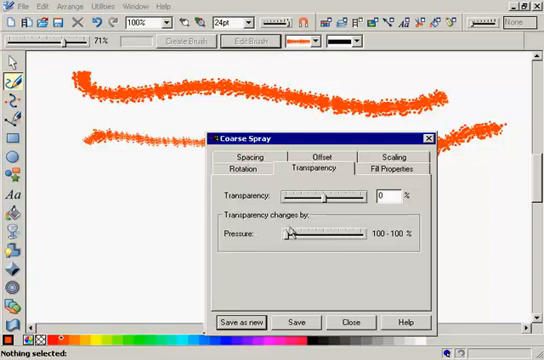
{"action": "left_click_drag", "start_coordinate": [292, 240], "coordinate": [350, 240]}
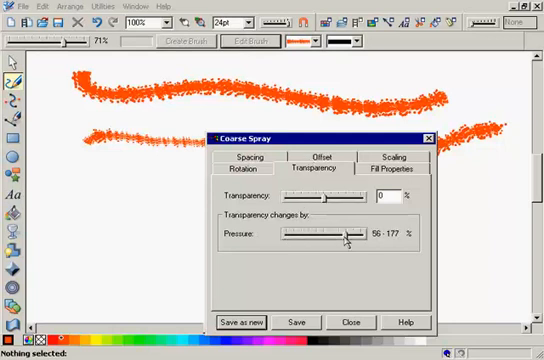
{"action": "left_click_drag", "start_coordinate": [360, 234], "coordinate": [344, 234]}
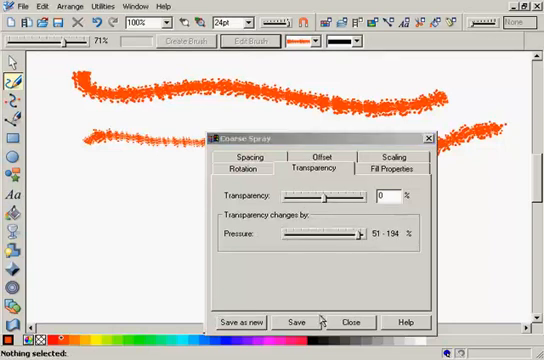